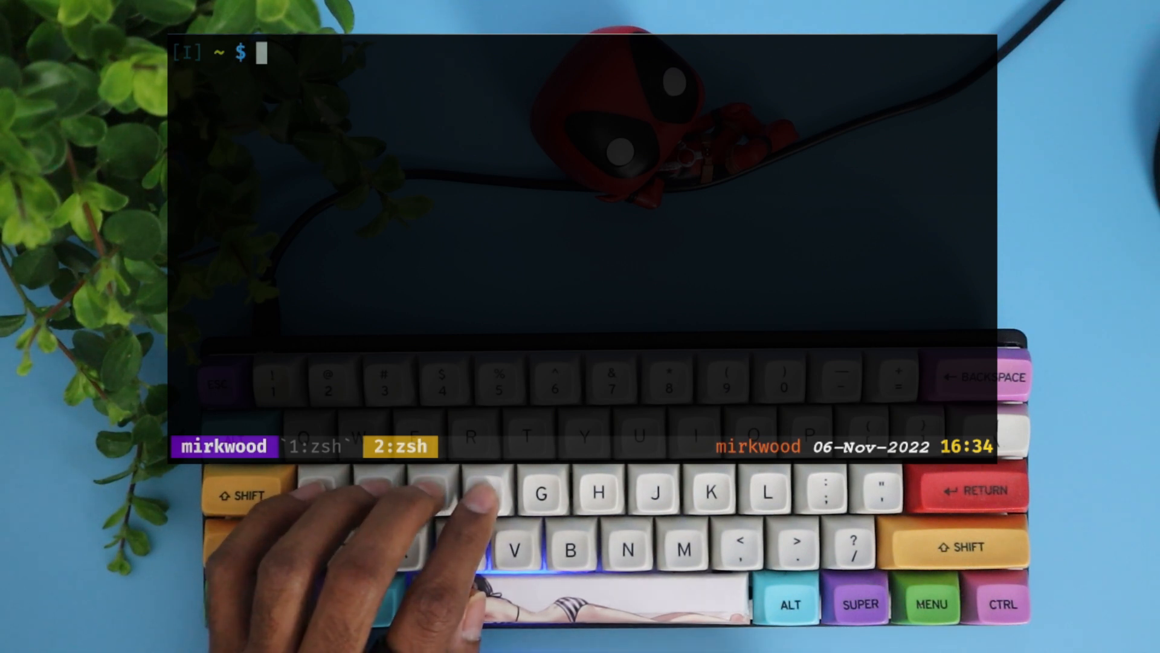
Type the command nvim ~/my-limited-undofile.txt at the zsh prompt.
text(nvim ~/m)
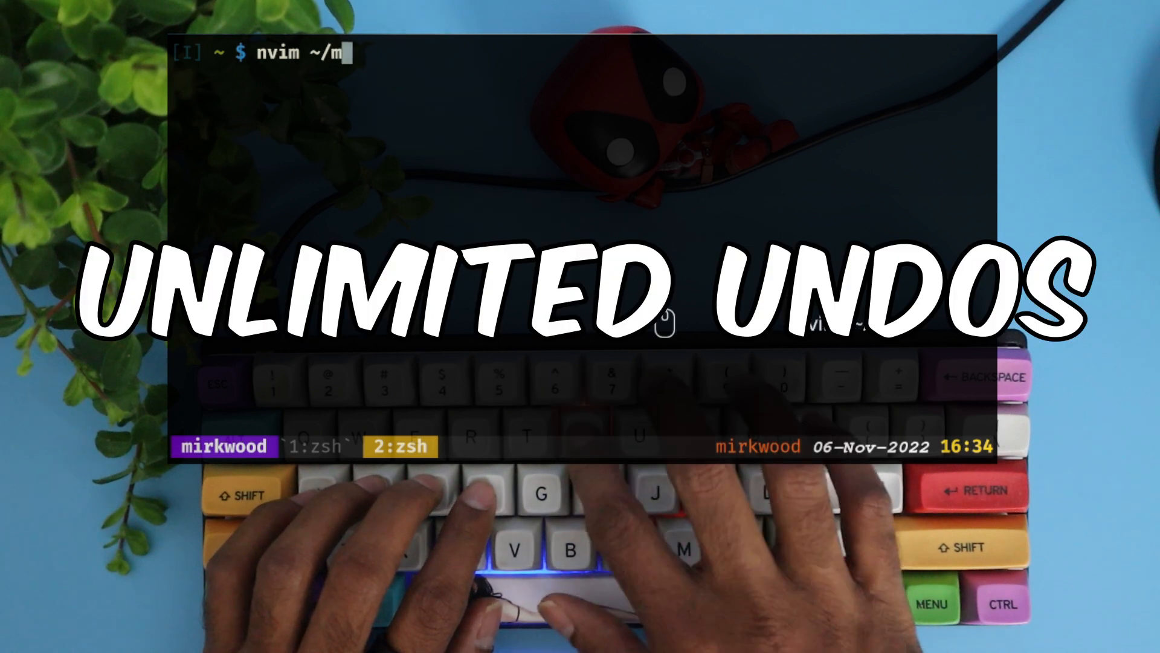
text(y-li)
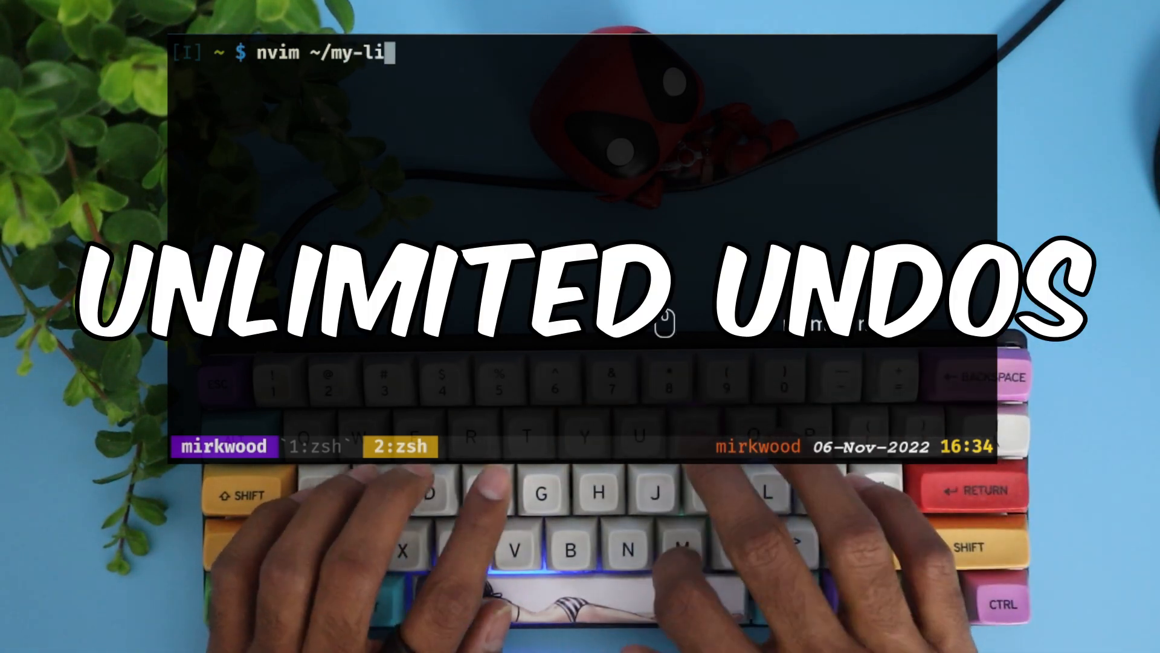
text(mited-undo)
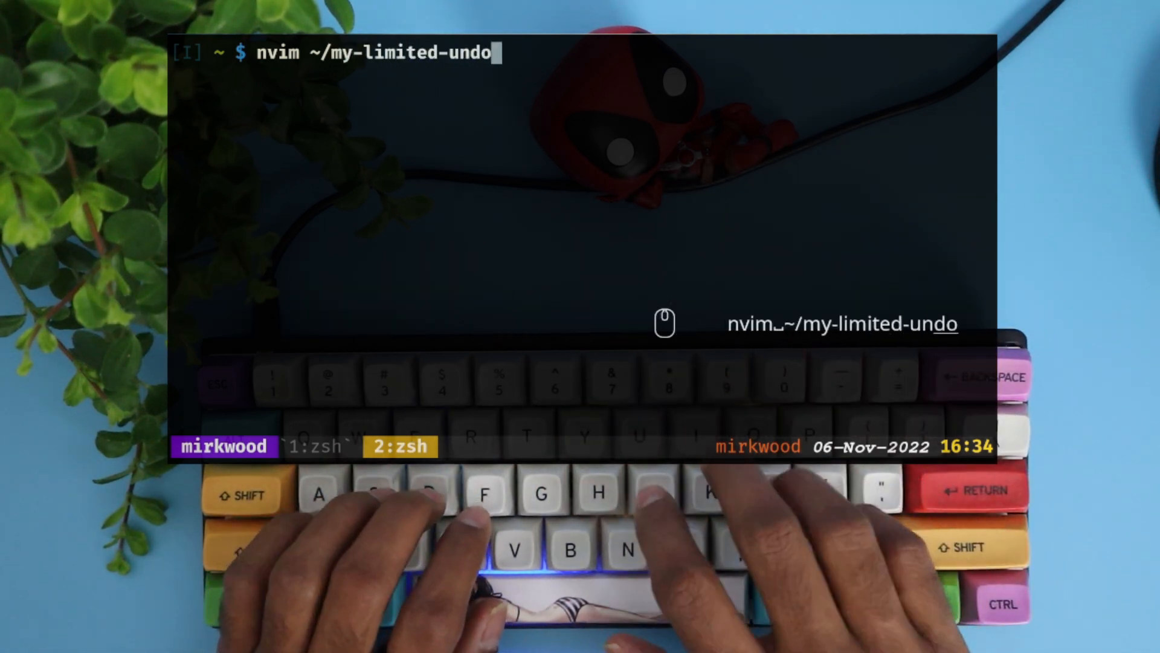
Write lines up to 'third', redo the undone lines, save with :wq, then open ~/.config/nvim/init.lua.
text(file.txt)
text(second line)
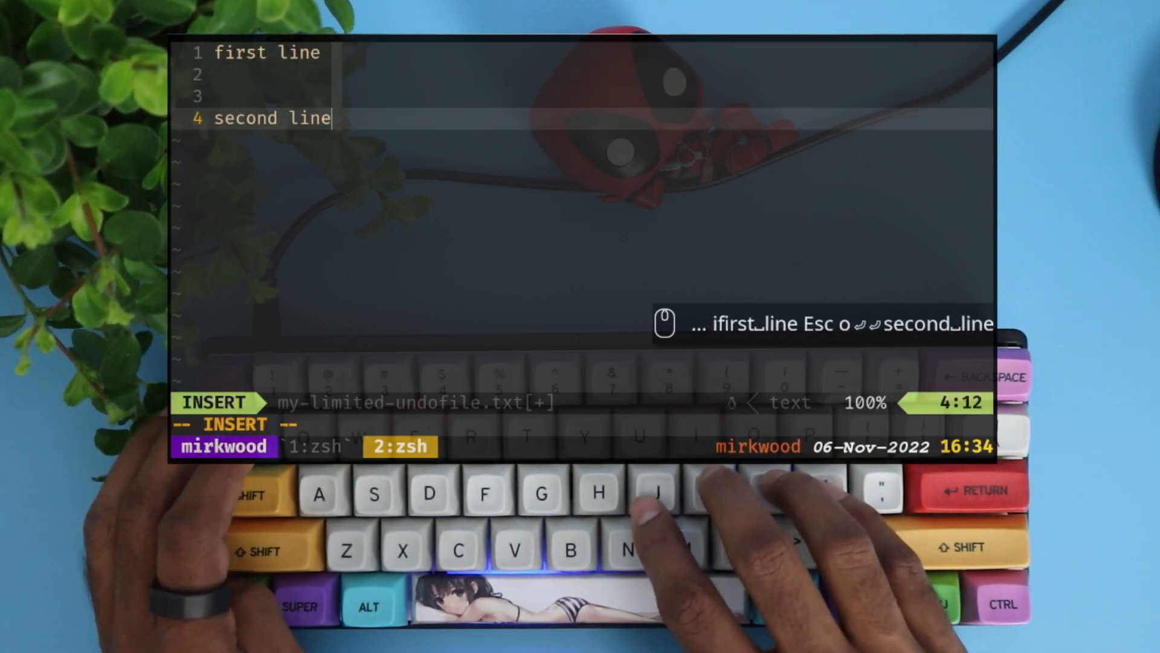
text(third)
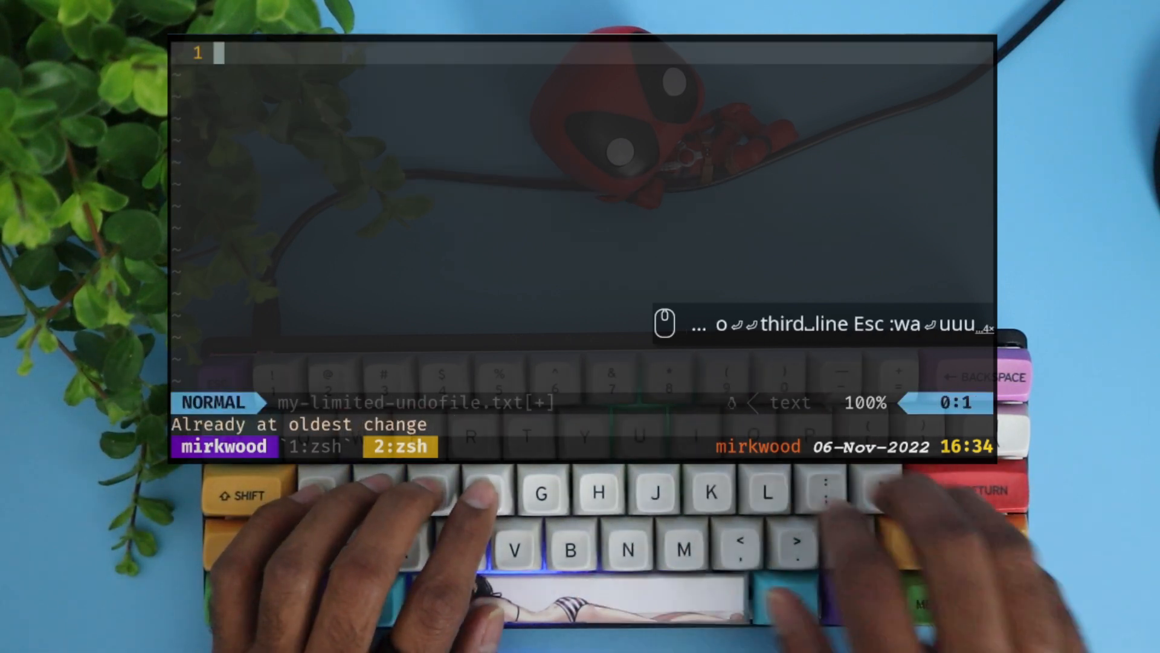
key(ctrl+r)
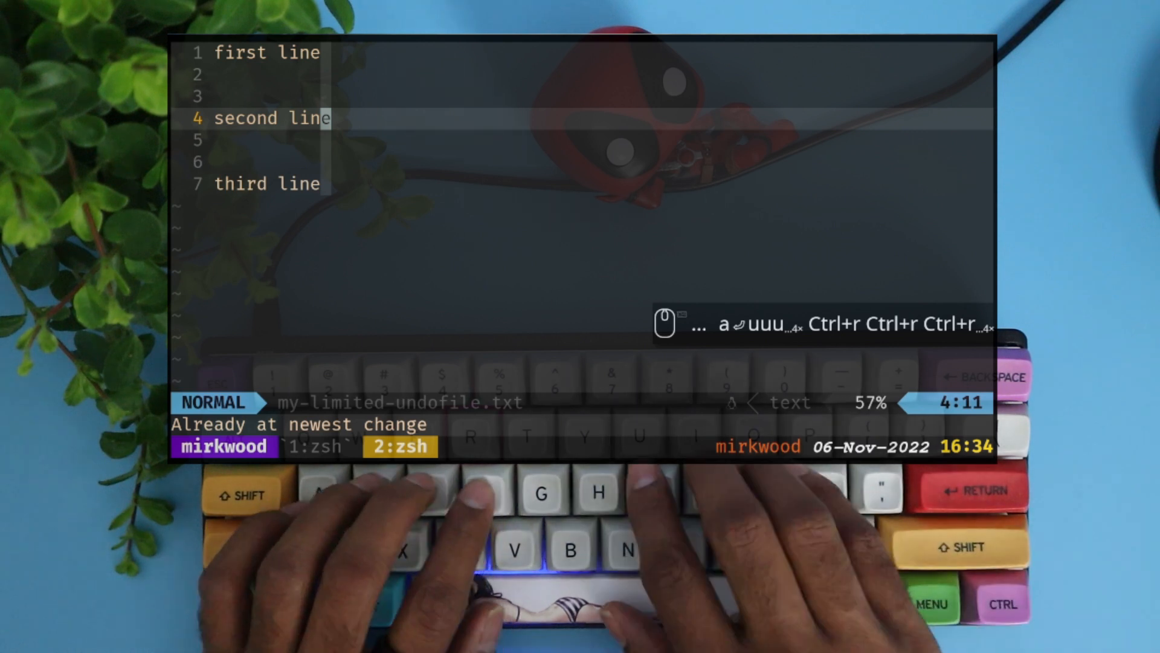
text(:wq)
text(nvim)
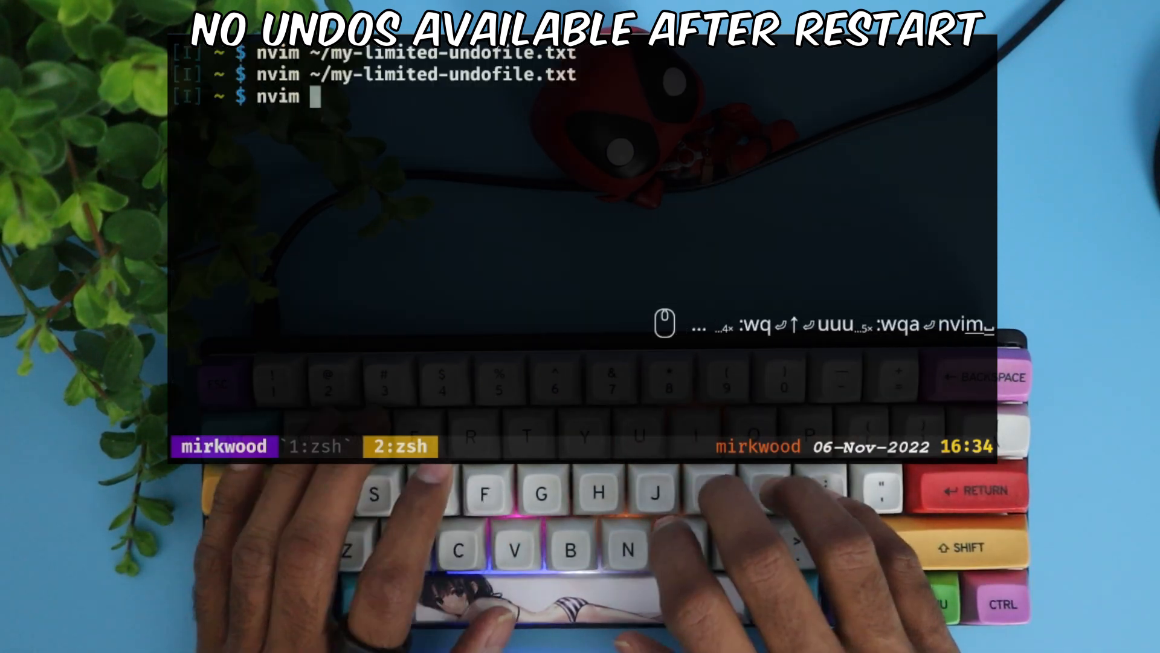
text(~/.config/nvim/init.lua)
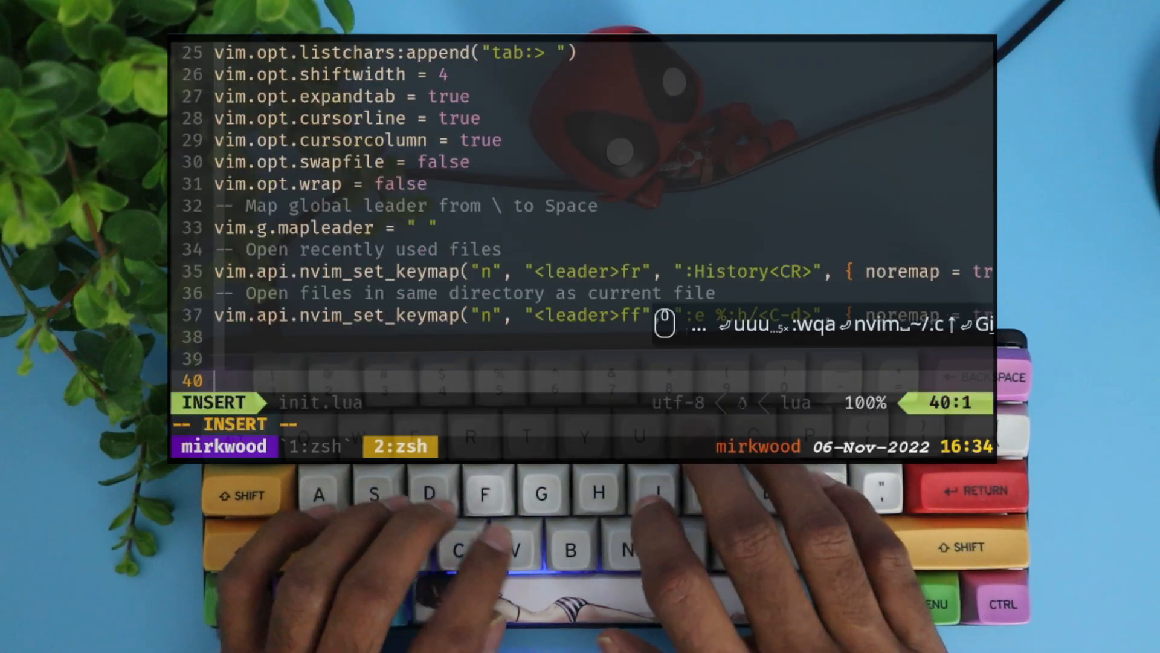
Add vim.opt.undofile to init.lua, then reopen ~/my-unlimited-undo-demo-file.txt in nvim.
text(vim.opt)
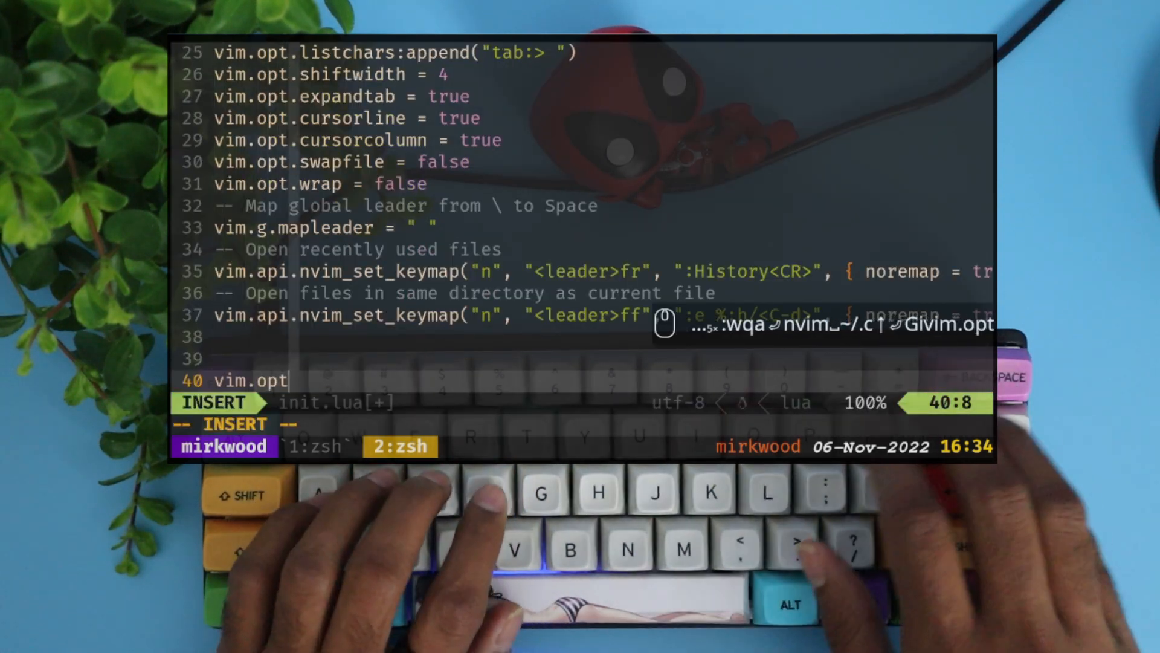
text(.undofile = true)
click(583, 425)
text(:so $MYVIMRC)
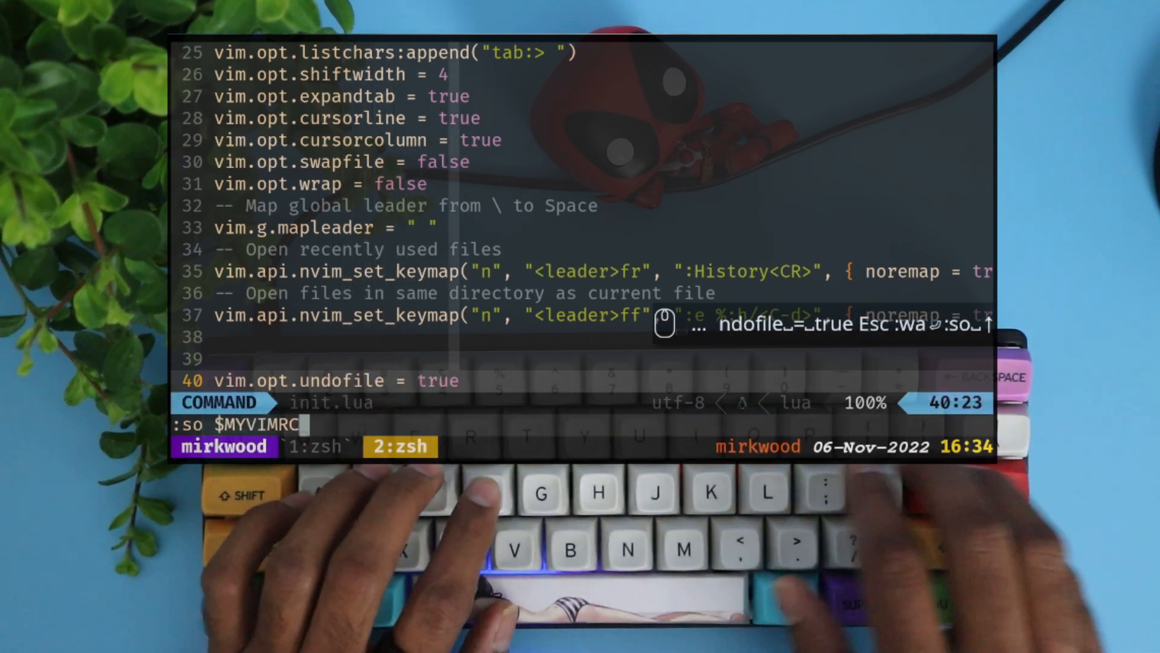
text(:e ~/)
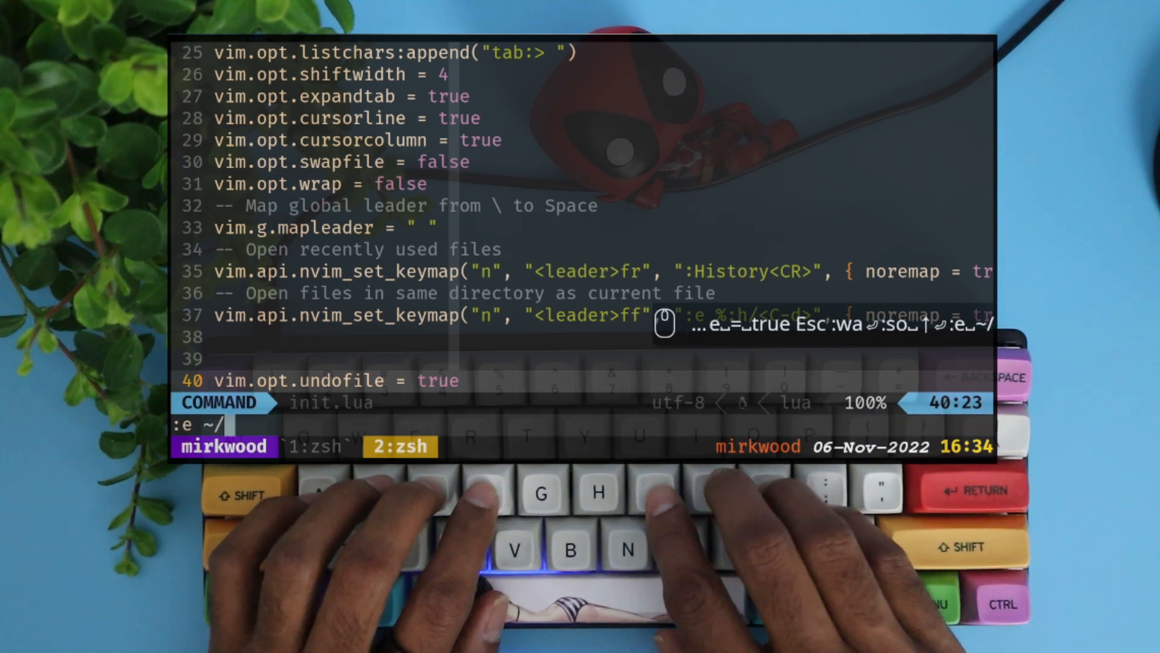
text(my-unlimited-undo)
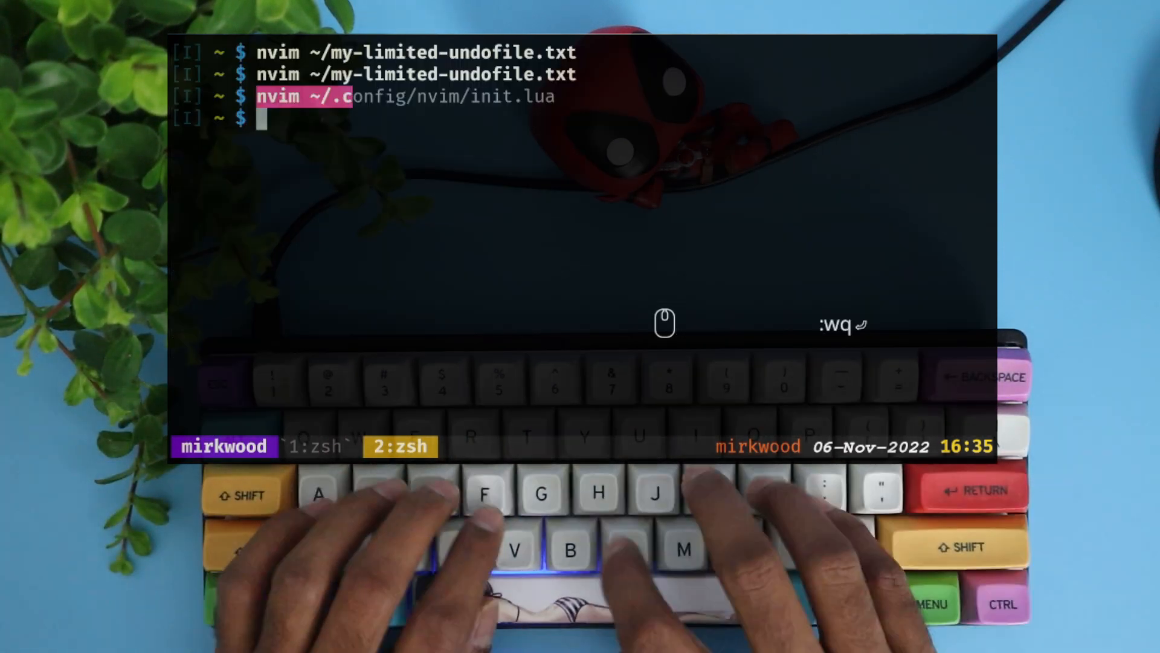
text(nvim ~/my)
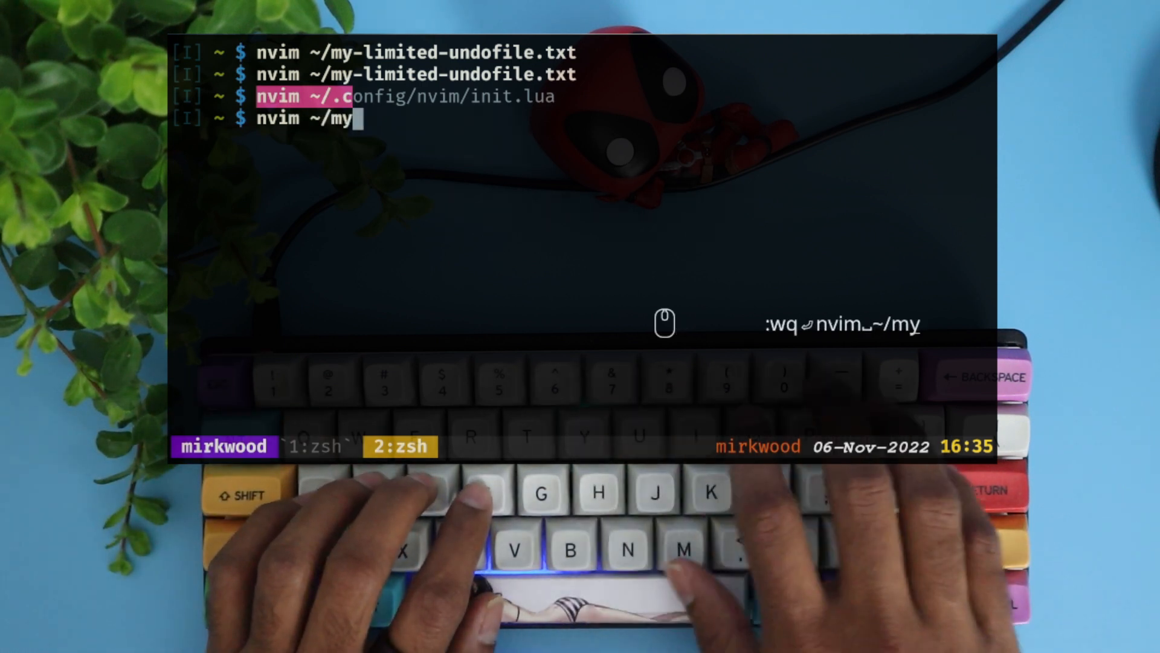
text(unlimited-undo-demo-file.txt)
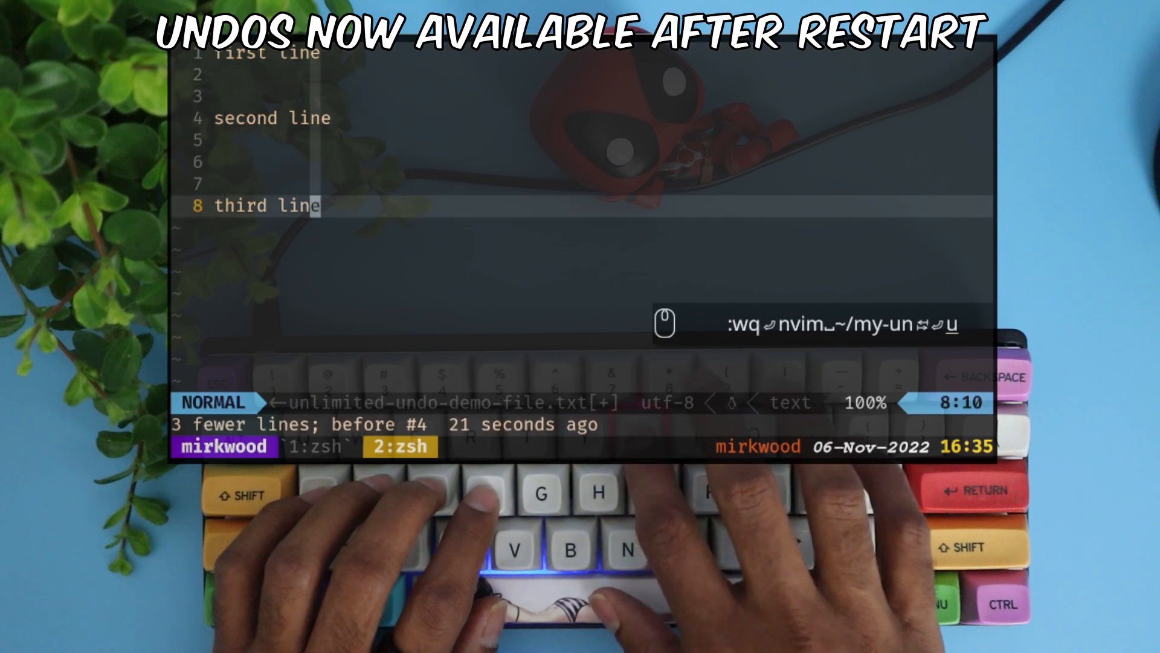
Redo the demo file's restored edits with Ctrl+r and view the :h undofile help.
key(ctrl+r)
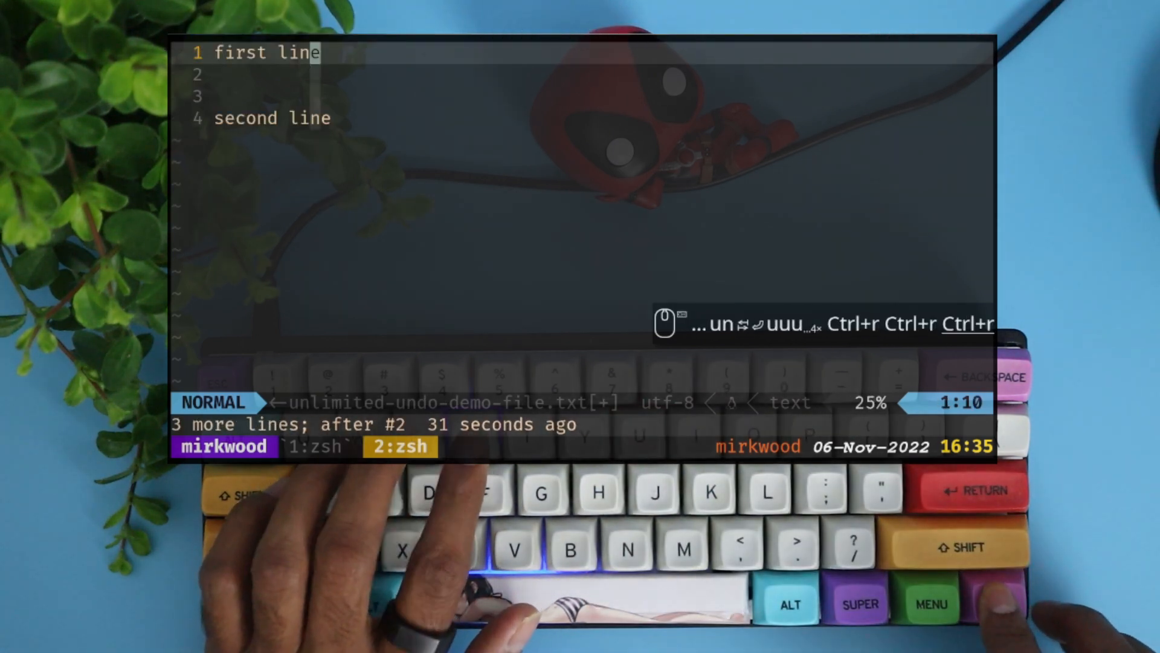
text(:h undofi)
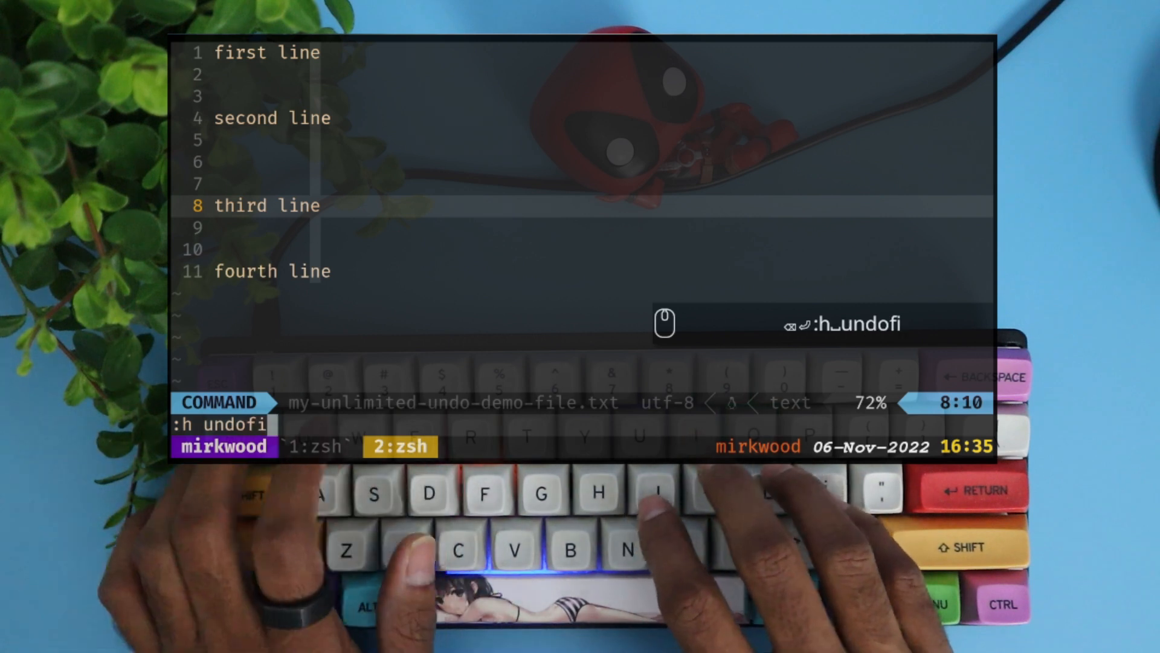
key(Return)
text(ls ~/.l)
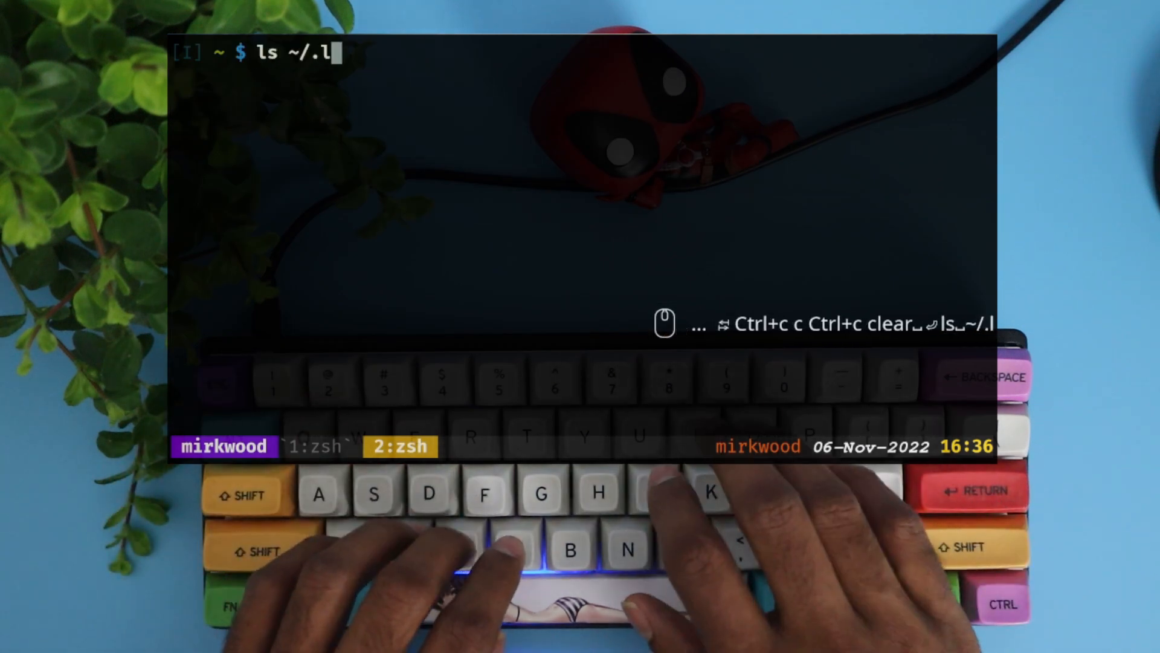
List the saved undo files in ~/.local/share/nvim/undo, then start an nvim ~/ command.
text(ocal/share/)
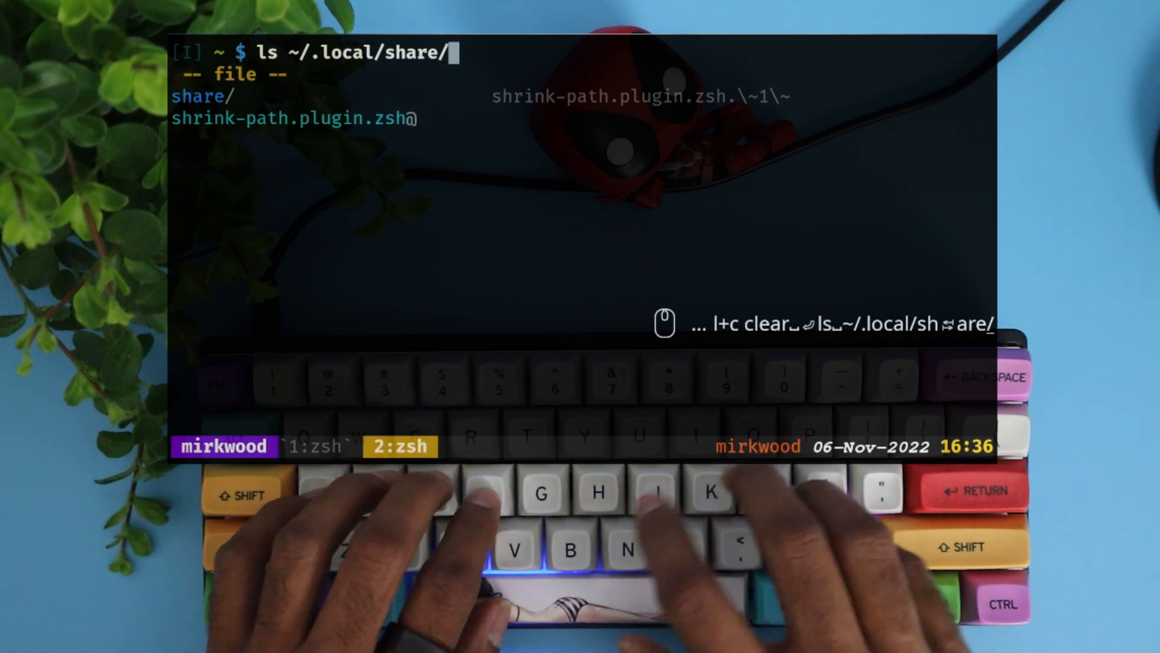
text(nvim/unod)
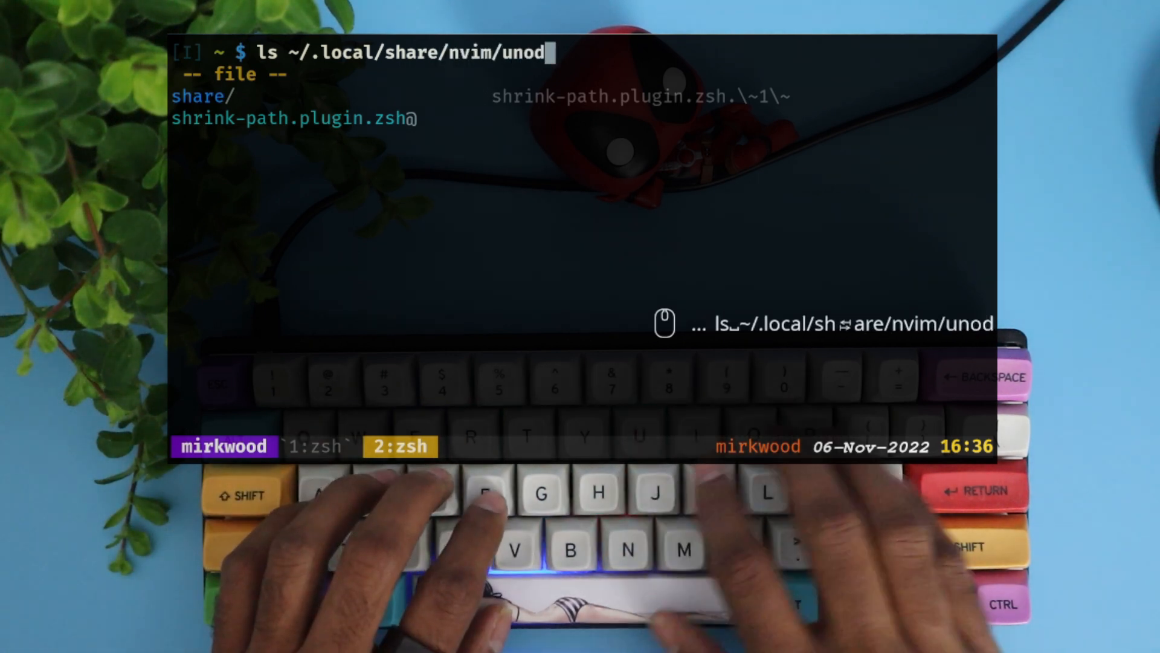
text(o -1)
text(ls ~/my-*)
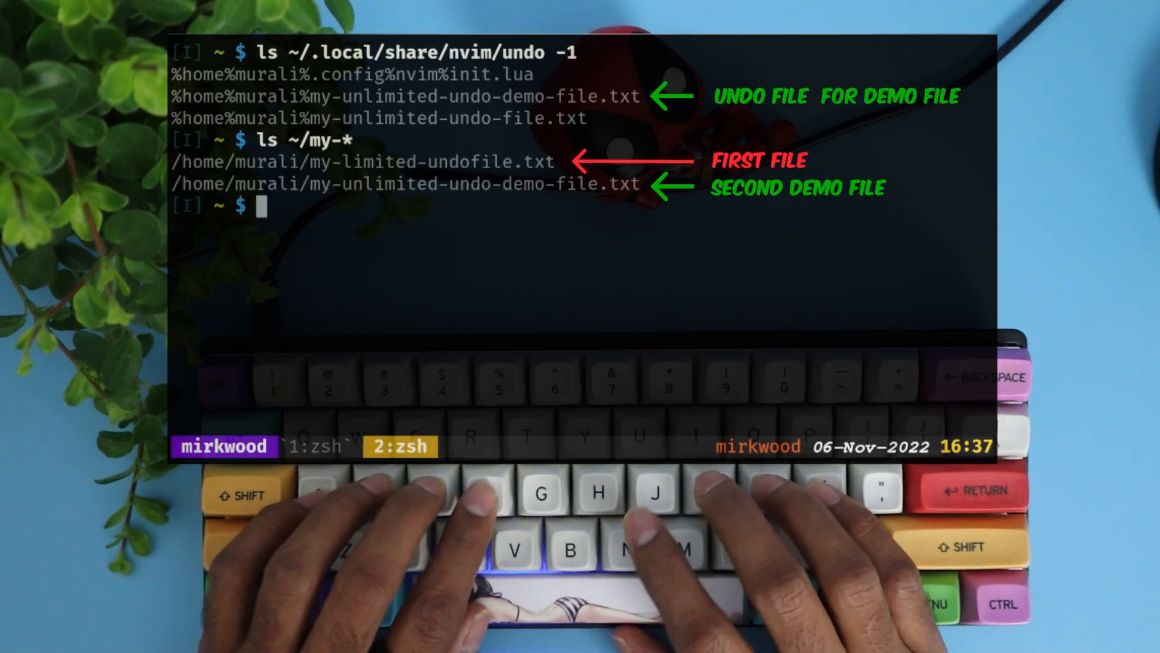
text(nvim ~/)
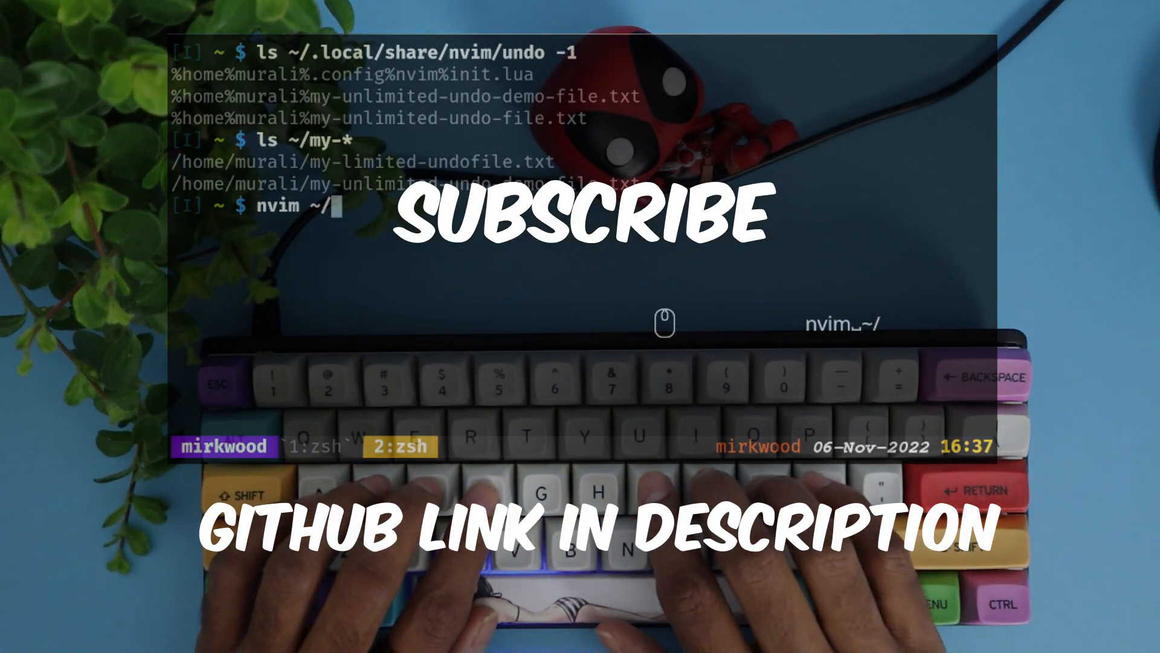